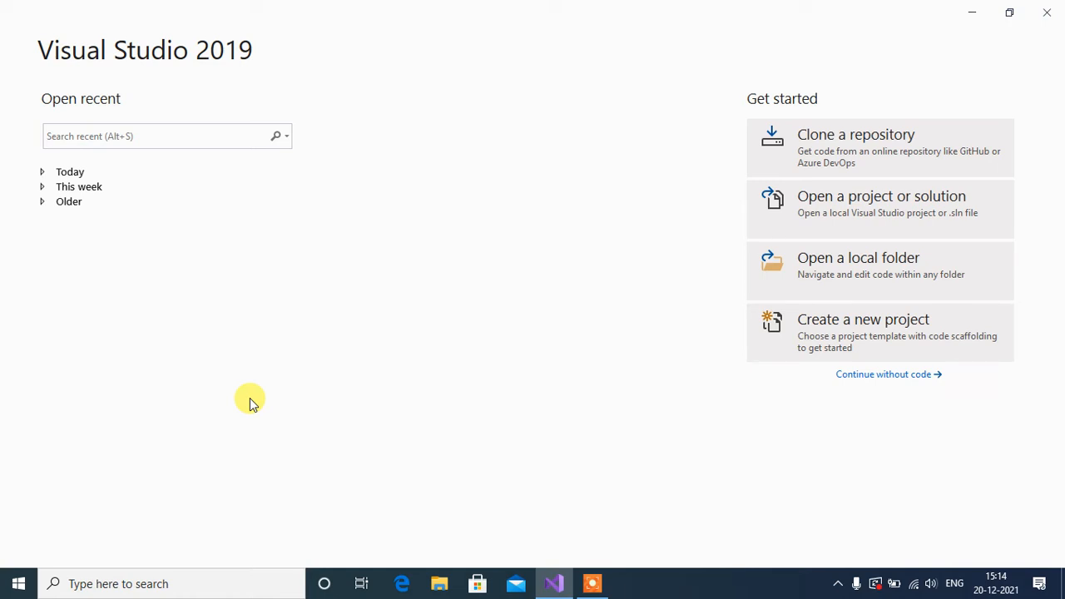
{"action": "mouse_move", "coordinate": [889, 333]}
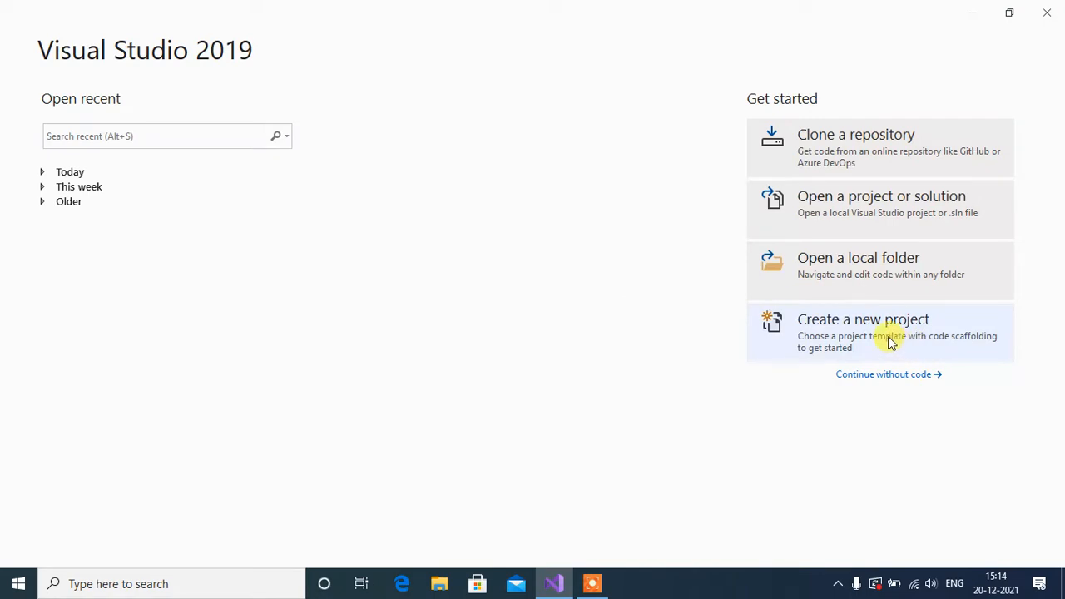
- Start a new project and filter templates with a 'web api' search
{"action": "left_click", "coordinate": [862, 319]}
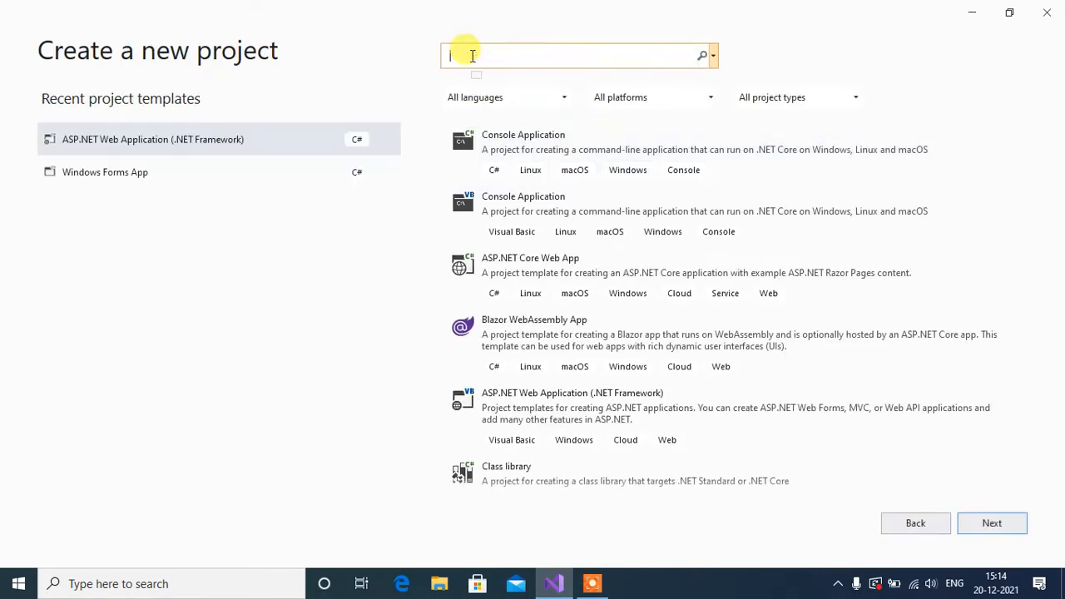
{"action": "type", "text": "web a"}
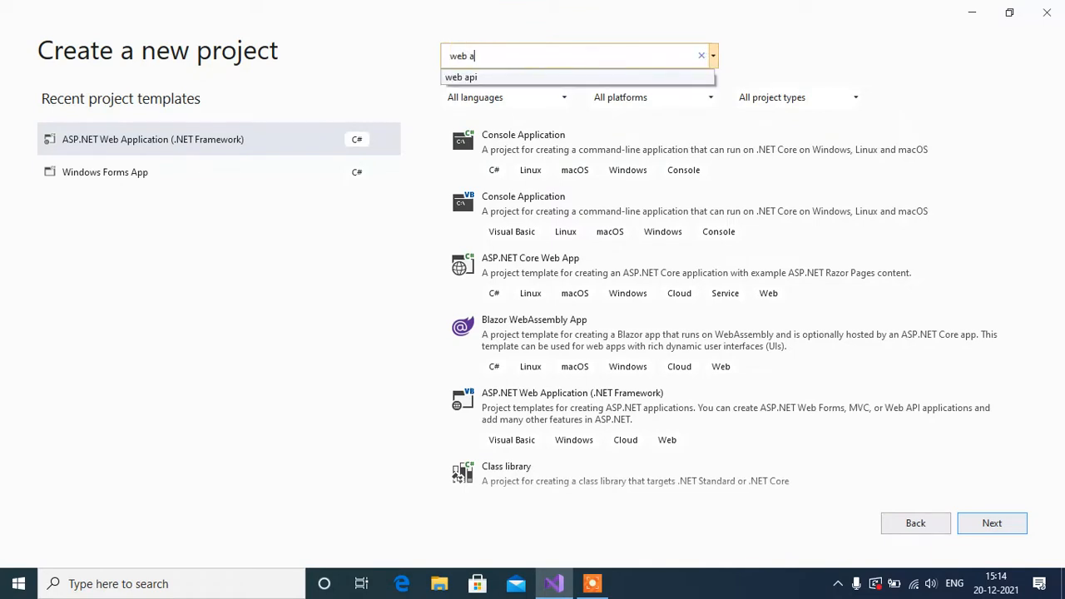
{"action": "type", "text": "pi"}
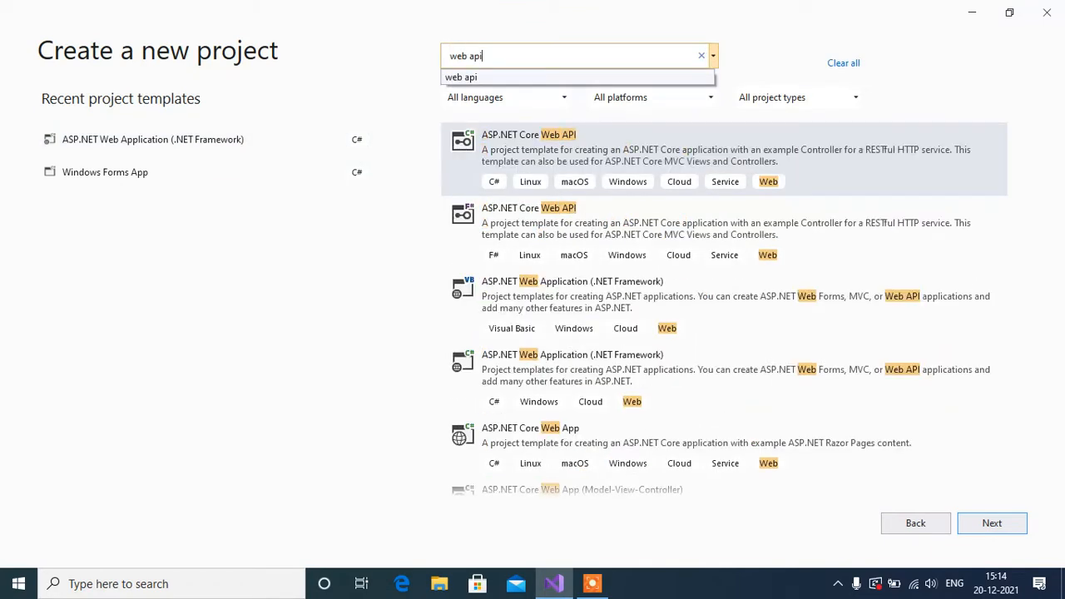
{"action": "mouse_move", "coordinate": [553, 308]}
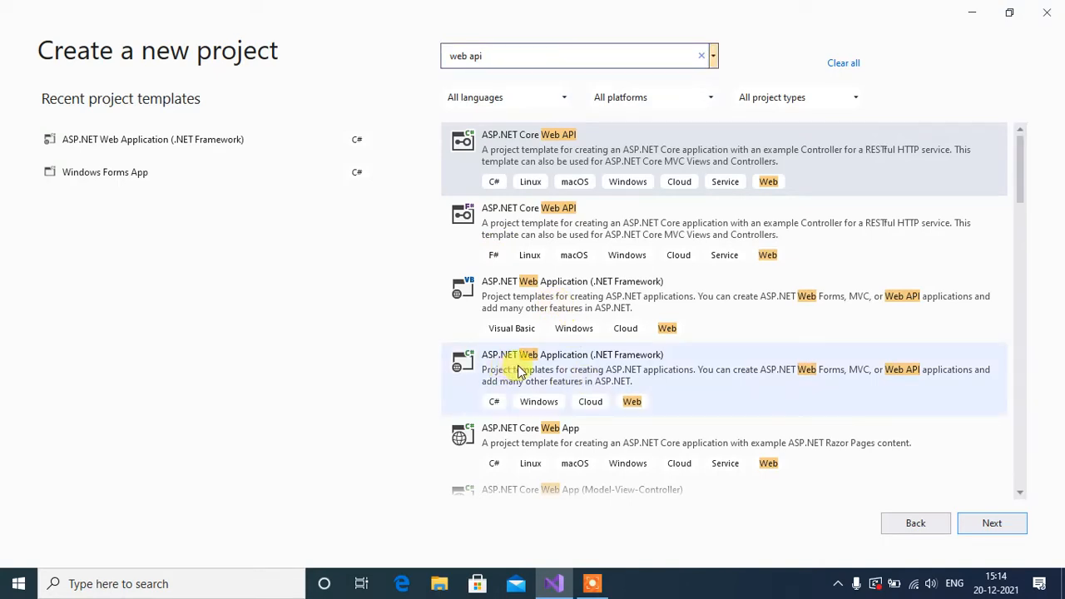
{"action": "mouse_move", "coordinate": [559, 391]}
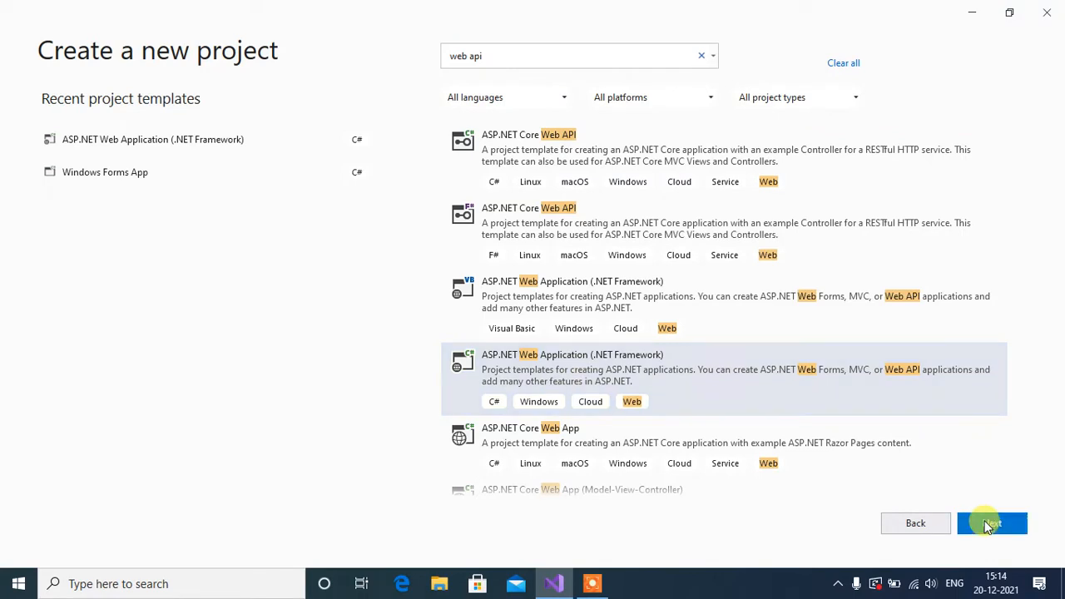
- Name the project StudentWebApi on the configuration page
{"action": "left_click", "coordinate": [992, 523]}
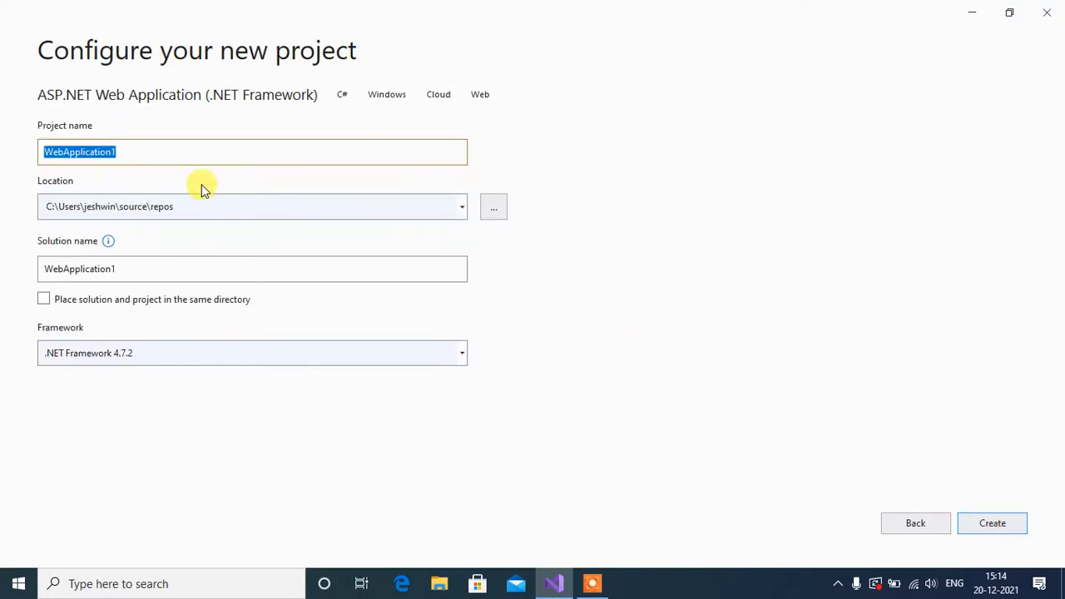
{"action": "type", "text": "StudentWeb"}
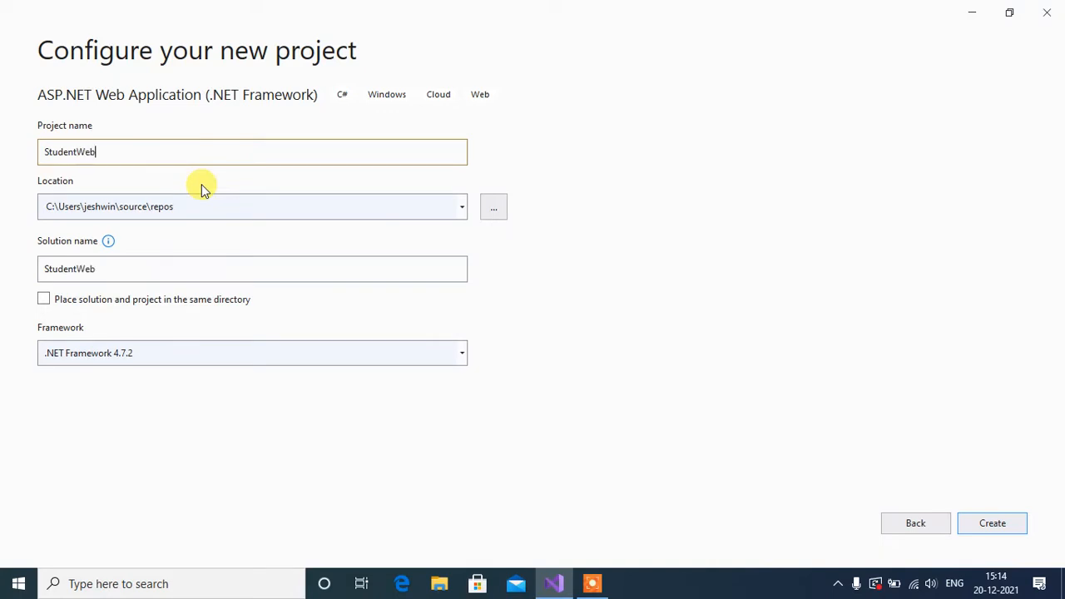
{"action": "type", "text": "Api"}
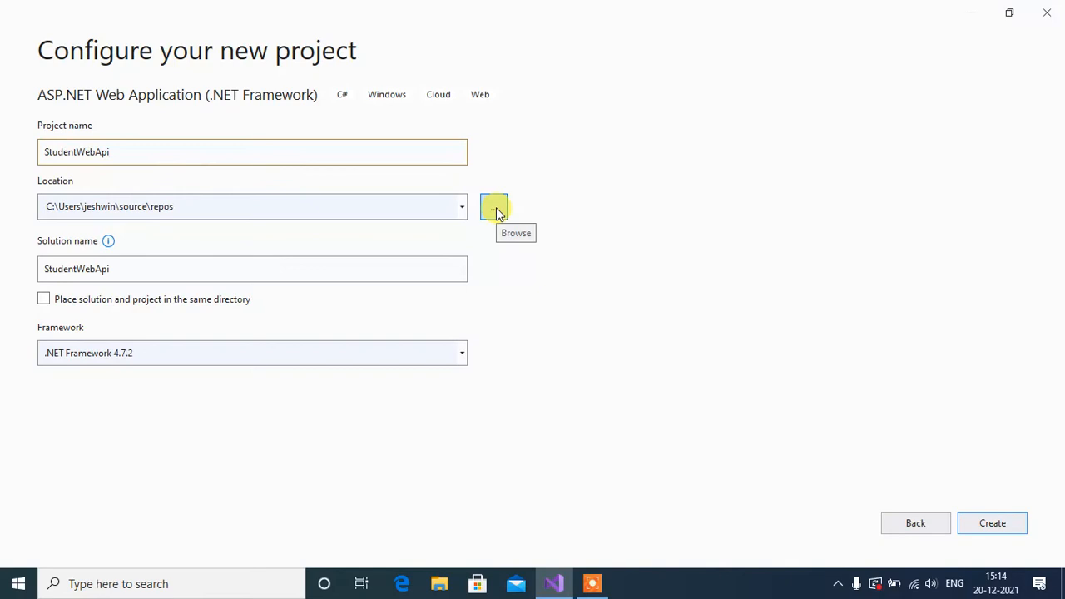
- Set the project location to the New Volume (H:) drive
{"action": "left_click", "coordinate": [494, 207]}
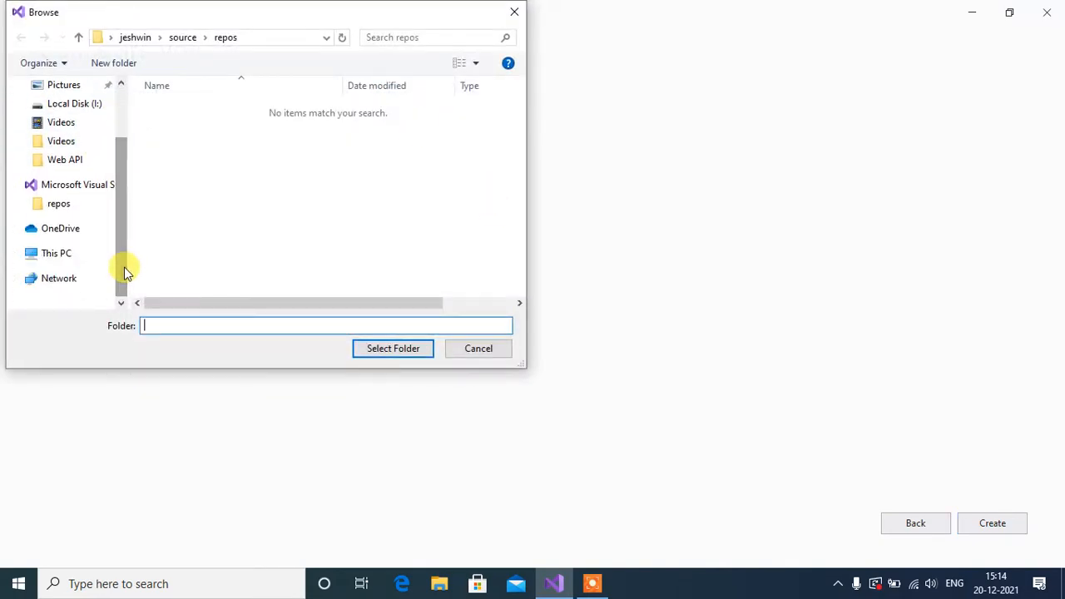
{"action": "left_click", "coordinate": [56, 253]}
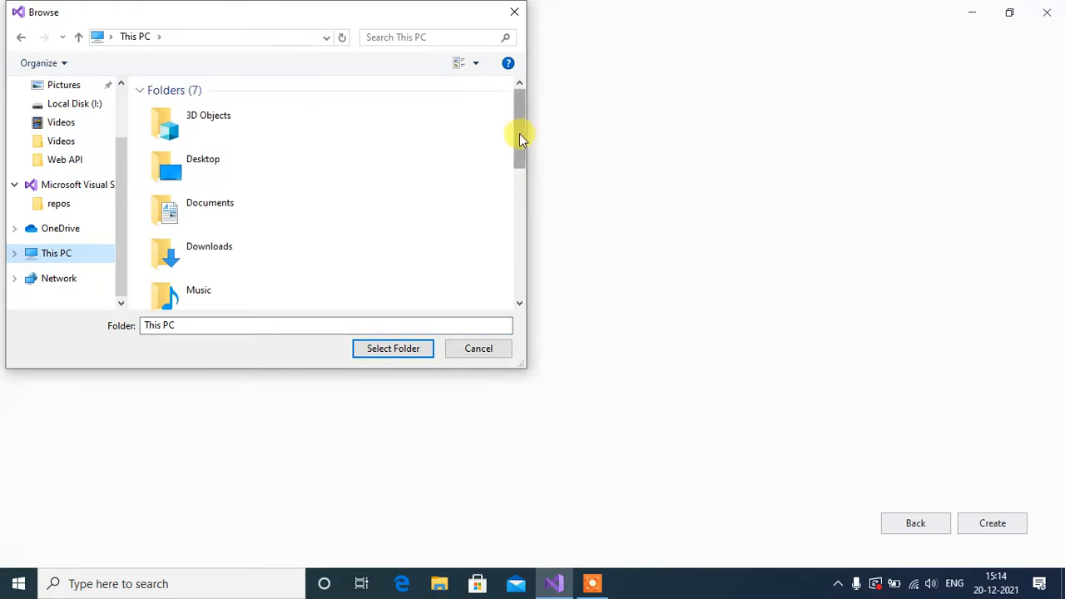
{"action": "scroll", "scroll_direction": "down", "scroll_amount": 3}
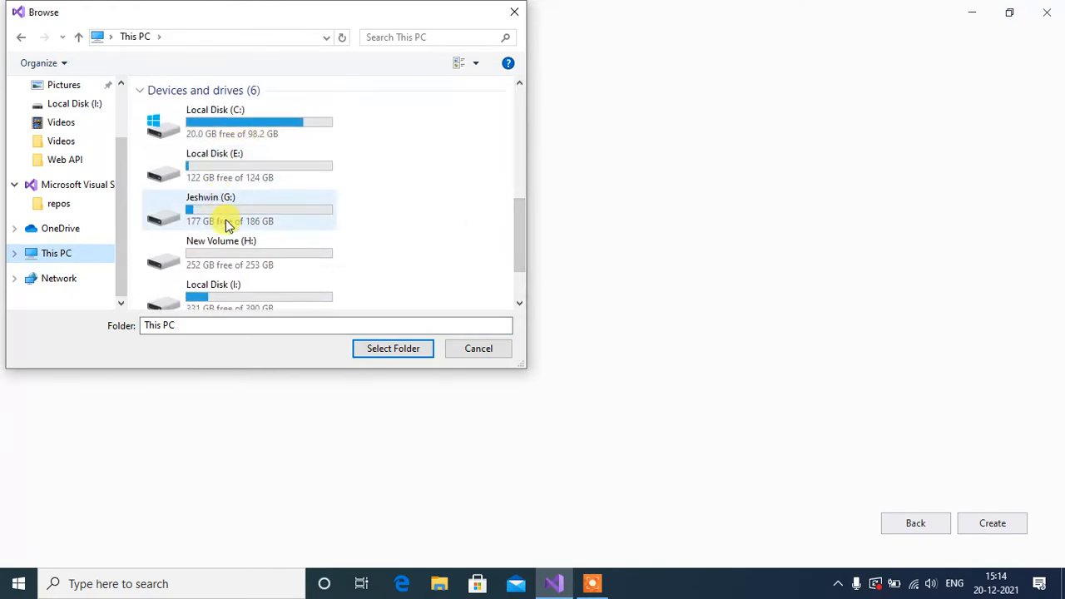
{"action": "double_click", "coordinate": [220, 253]}
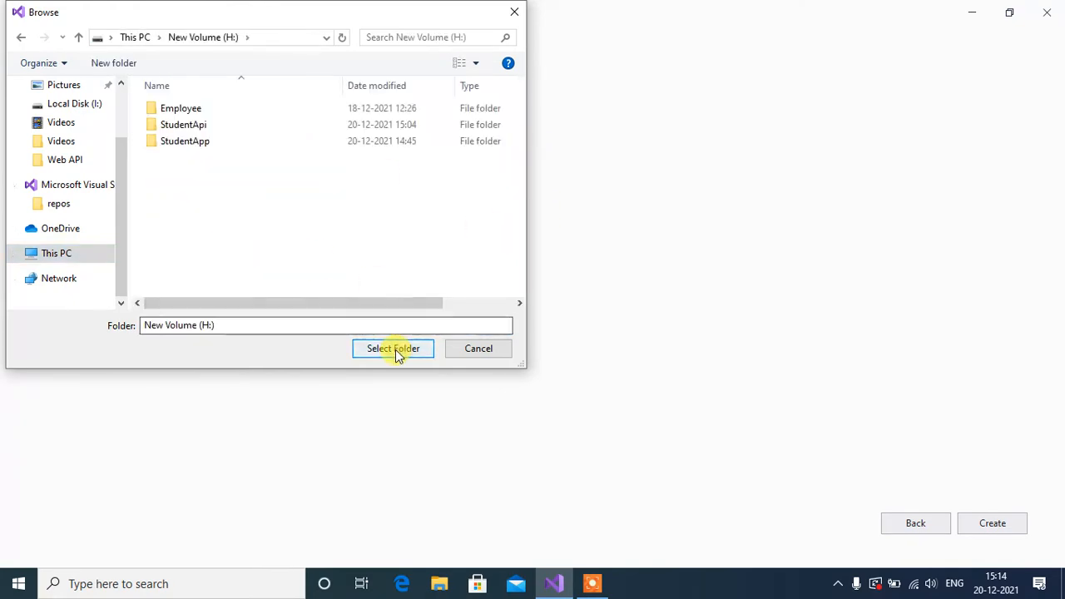
{"action": "left_click", "coordinate": [393, 348]}
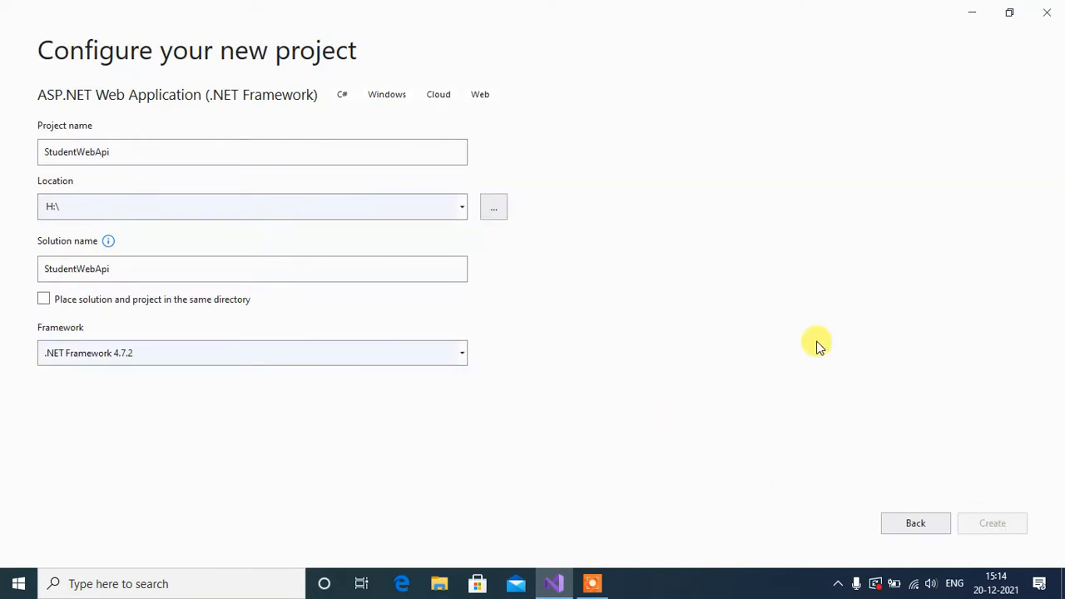
- Create the StudentWebApi project from the Web API application type
{"action": "left_click", "coordinate": [992, 523]}
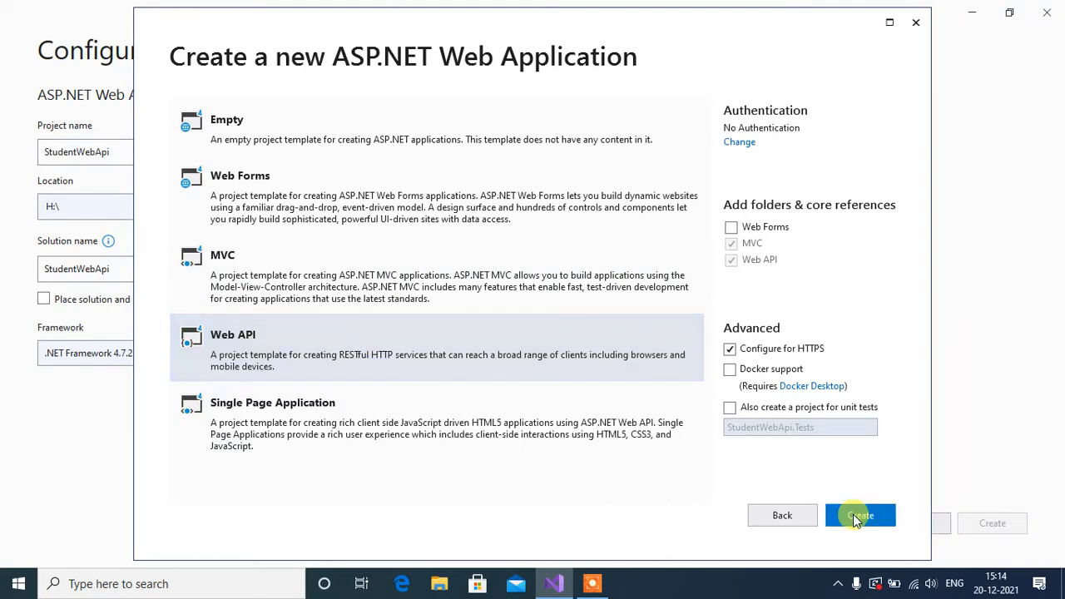
{"action": "left_click", "coordinate": [860, 516]}
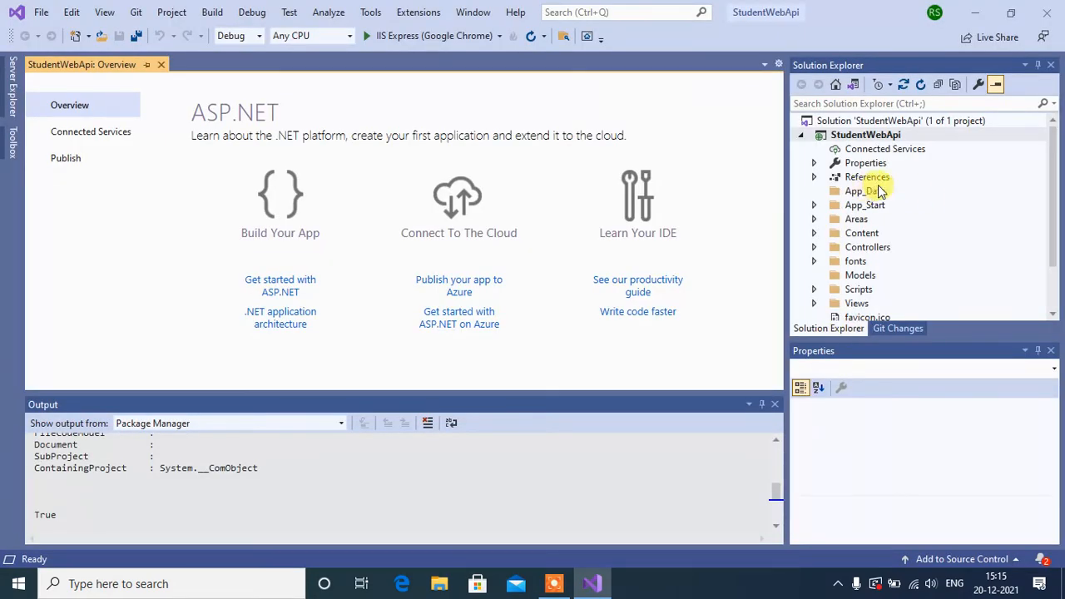
{"action": "mouse_move", "coordinate": [907, 165]}
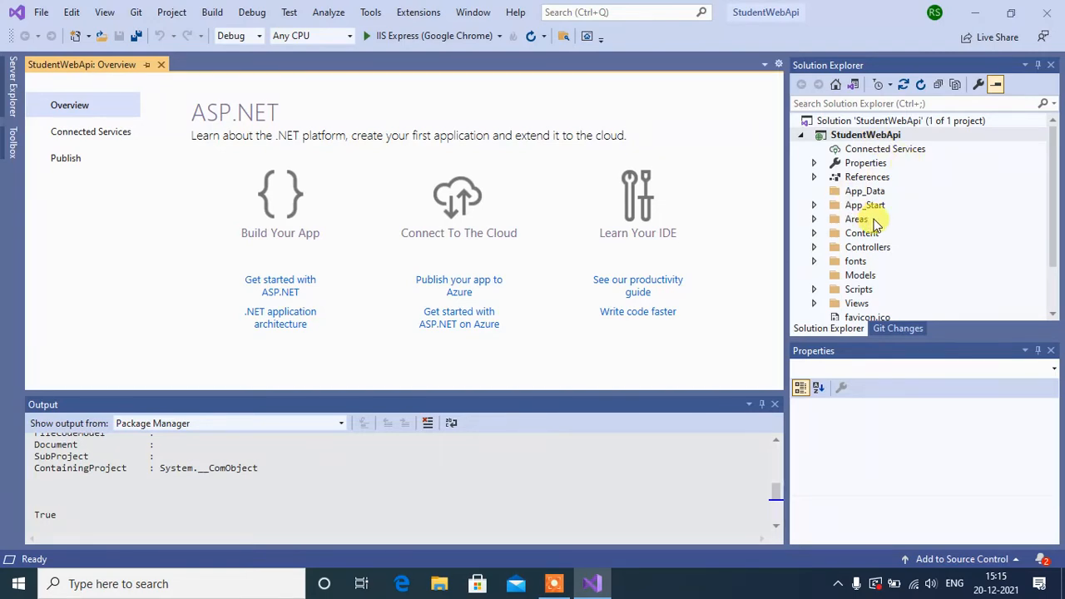
- View ValuesController.cs from Controllers, showing its default Get, Post and Put actions
{"action": "left_click", "coordinate": [814, 246]}
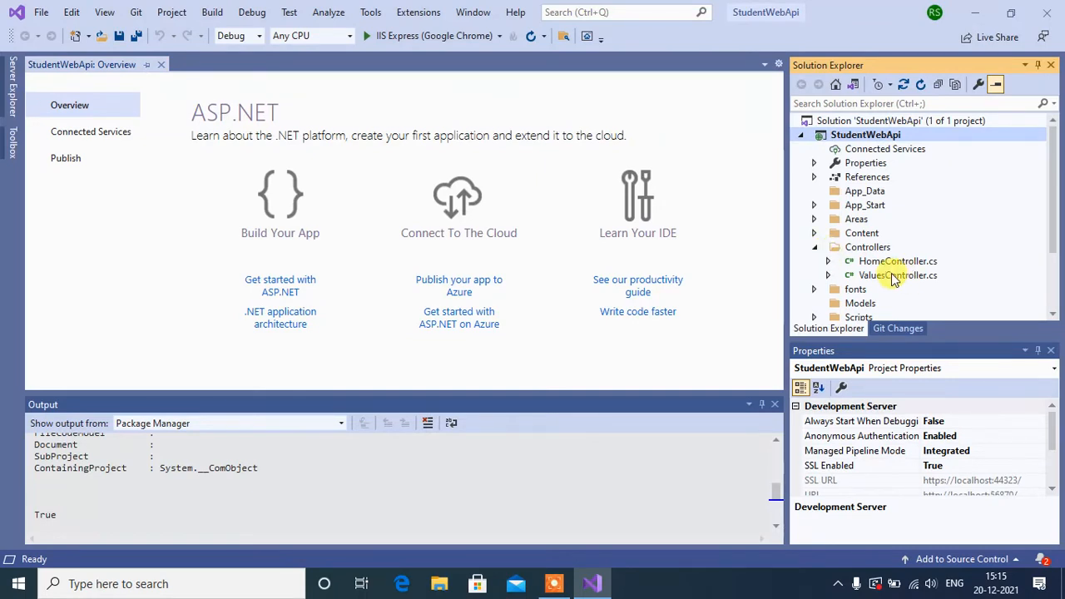
{"action": "left_click", "coordinate": [897, 275]}
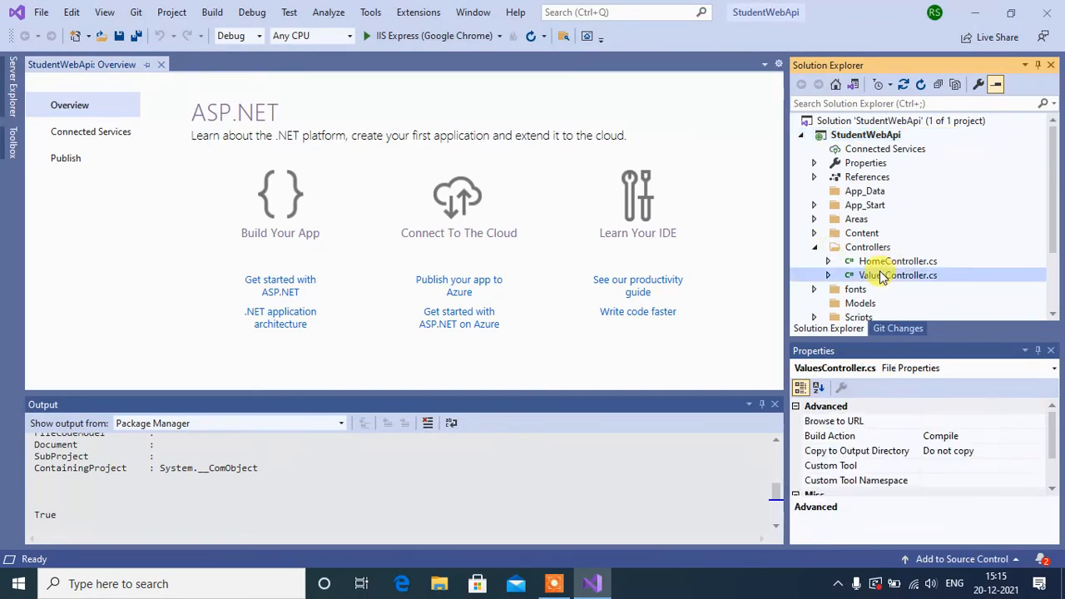
{"action": "double_click", "coordinate": [899, 275]}
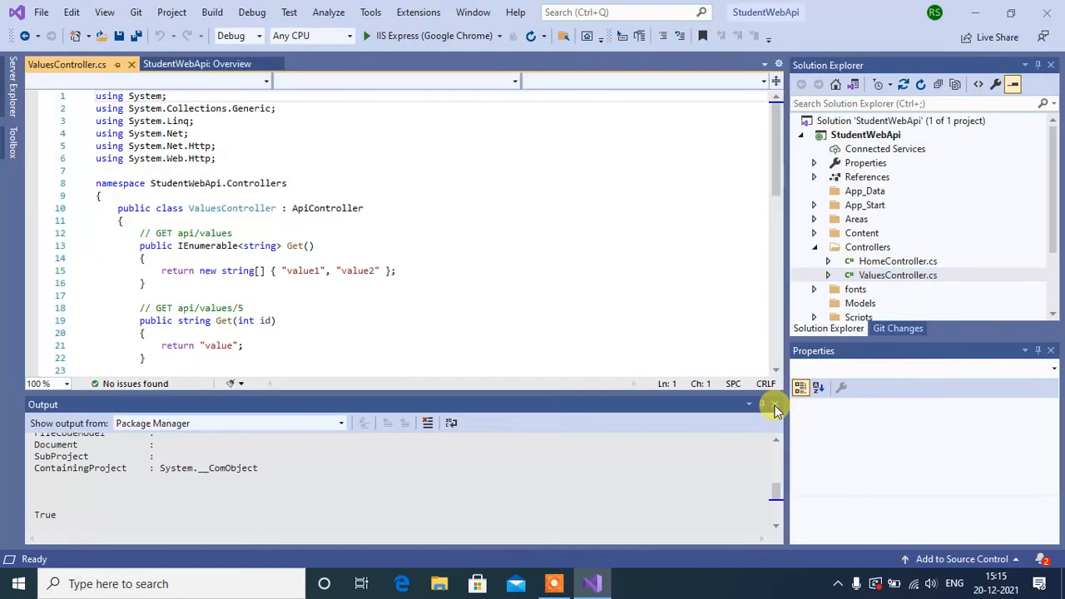
{"action": "left_click", "coordinate": [776, 405]}
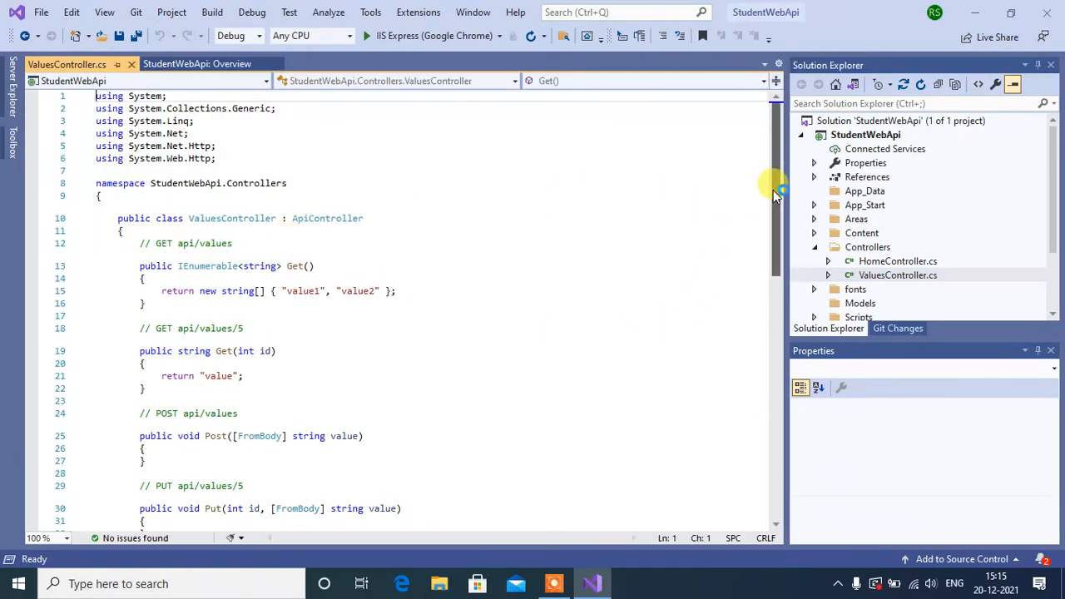
{"action": "scroll", "scroll_direction": "down", "scroll_amount": 3}
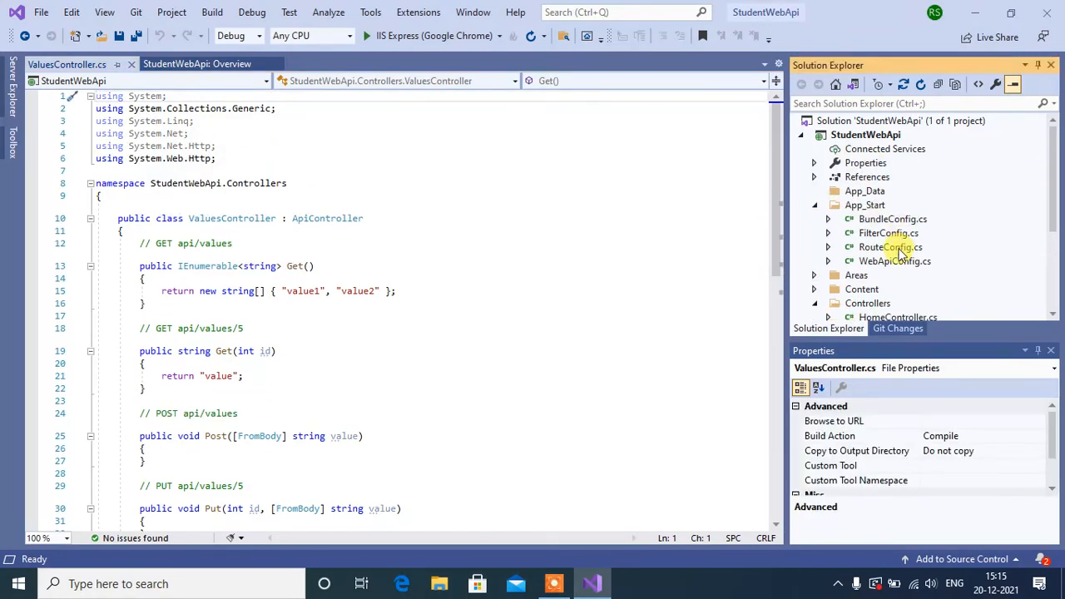
- View the api/{controller}/{id} route in WebApiConfig.cs and run the app via IIS Express (Google Chrome)
{"action": "double_click", "coordinate": [895, 260]}
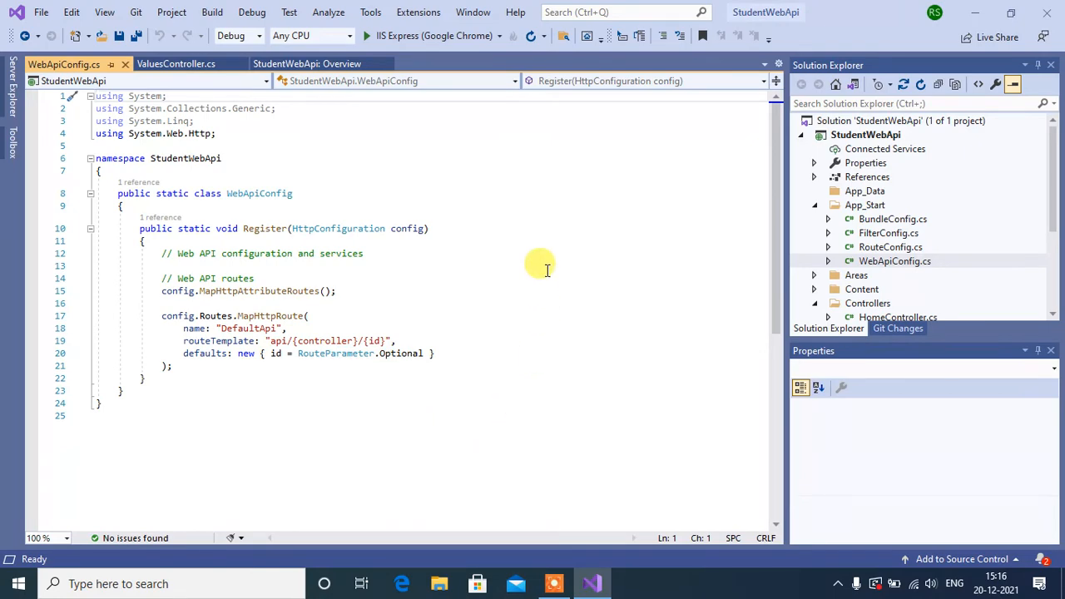
{"action": "left_click", "coordinate": [366, 35]}
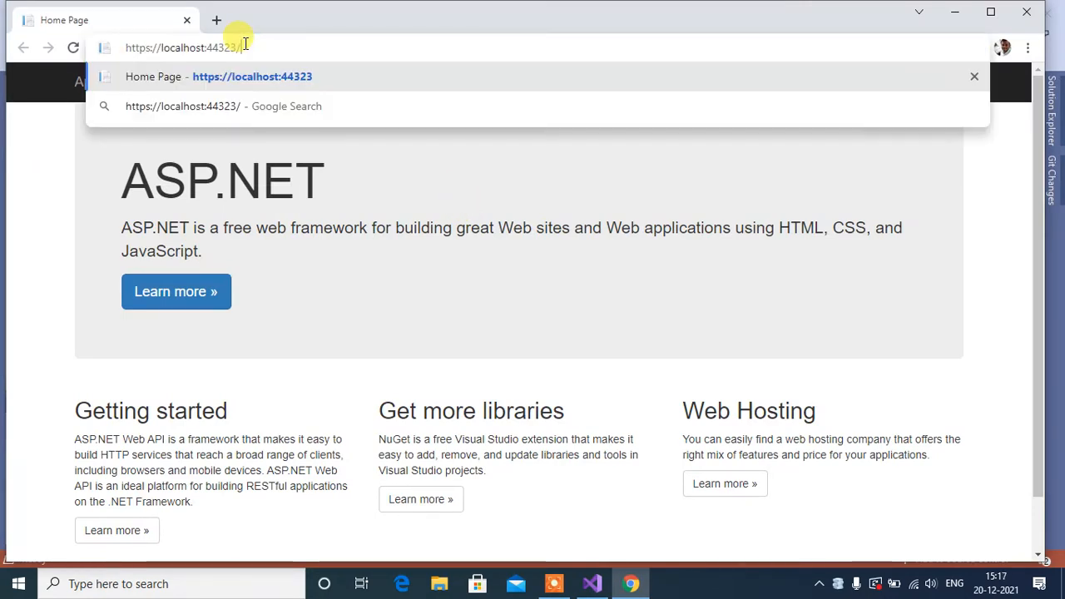
{"action": "type", "text": "api/"}
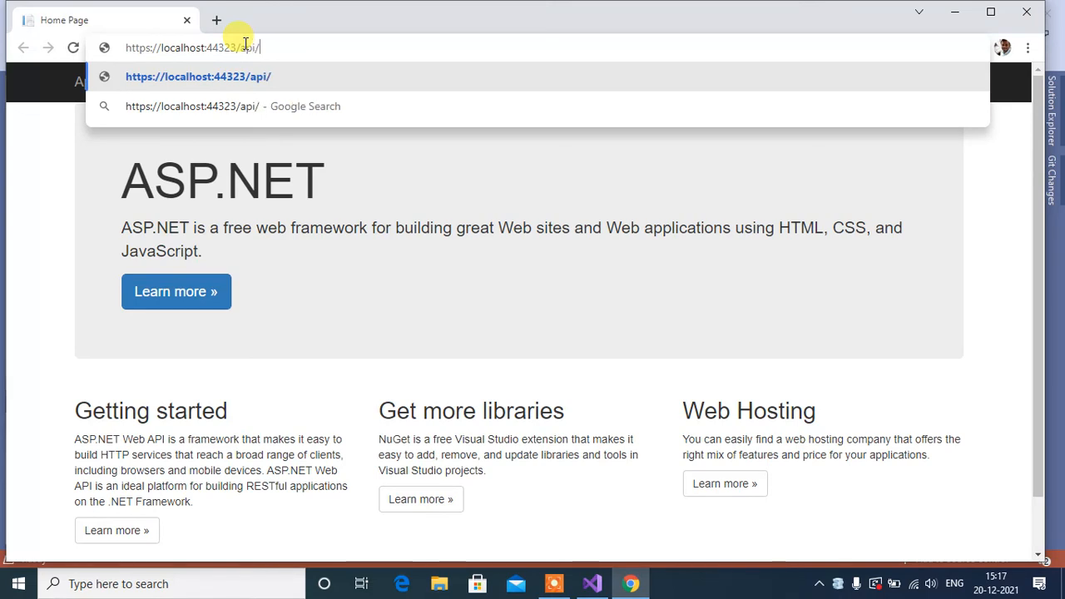
{"action": "type", "text": "values"}
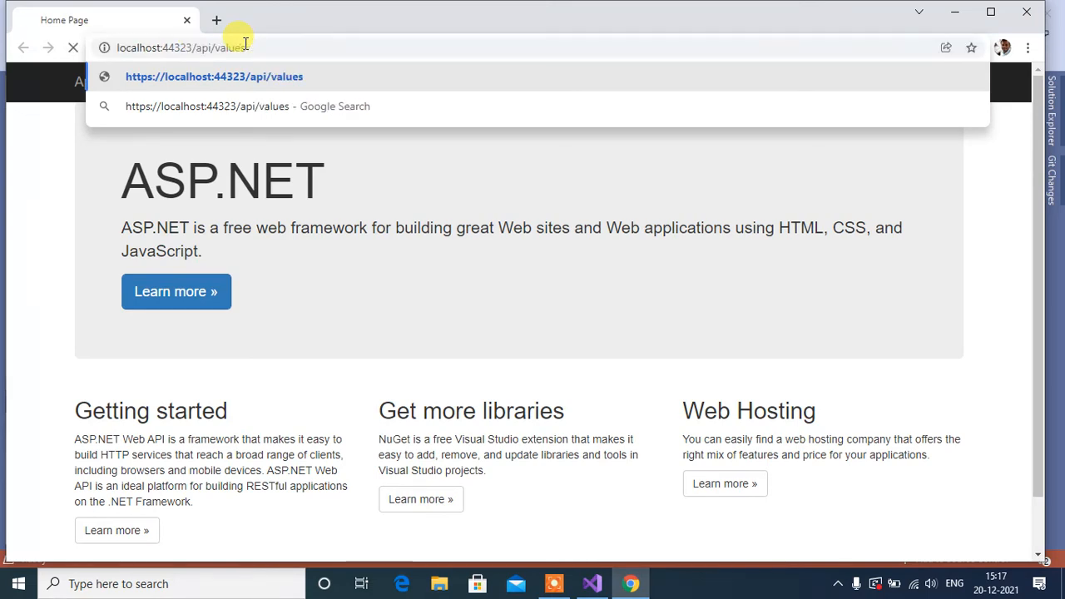